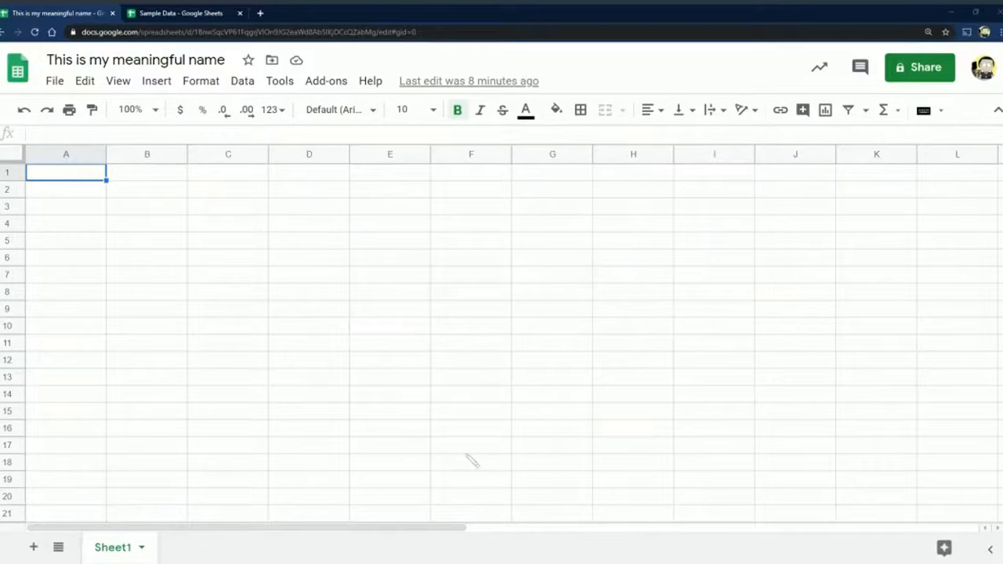
mouse_move(260, 259)
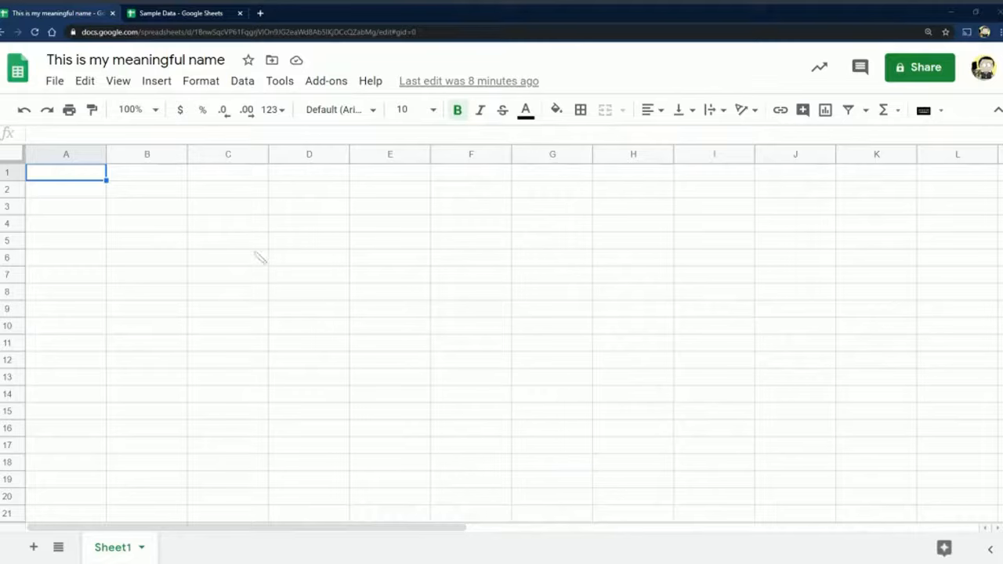
Practice selecting cells, a block D4:G14, and whole columns B through F
left_click(229, 207)
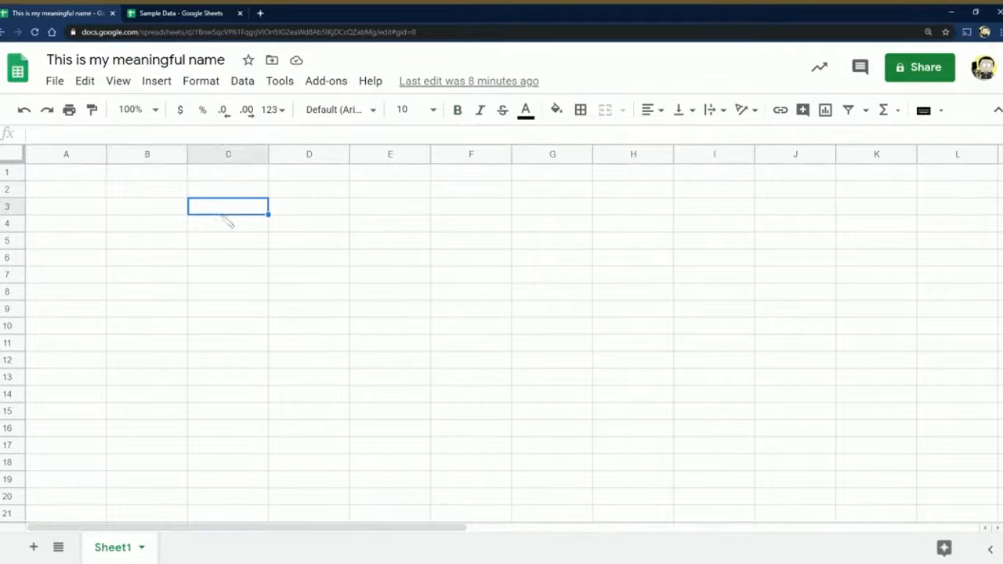
left_click(309, 188)
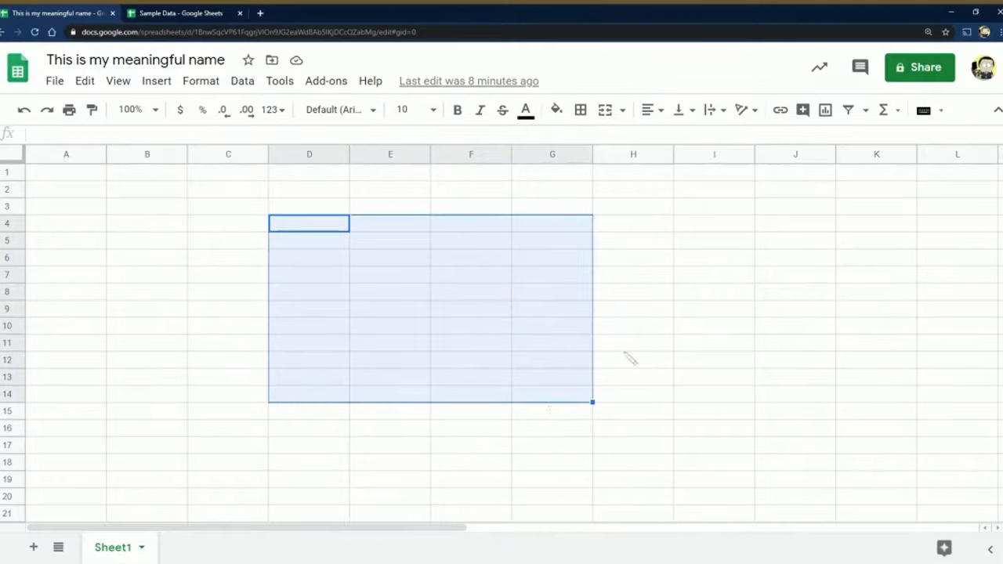
left_click(624, 350)
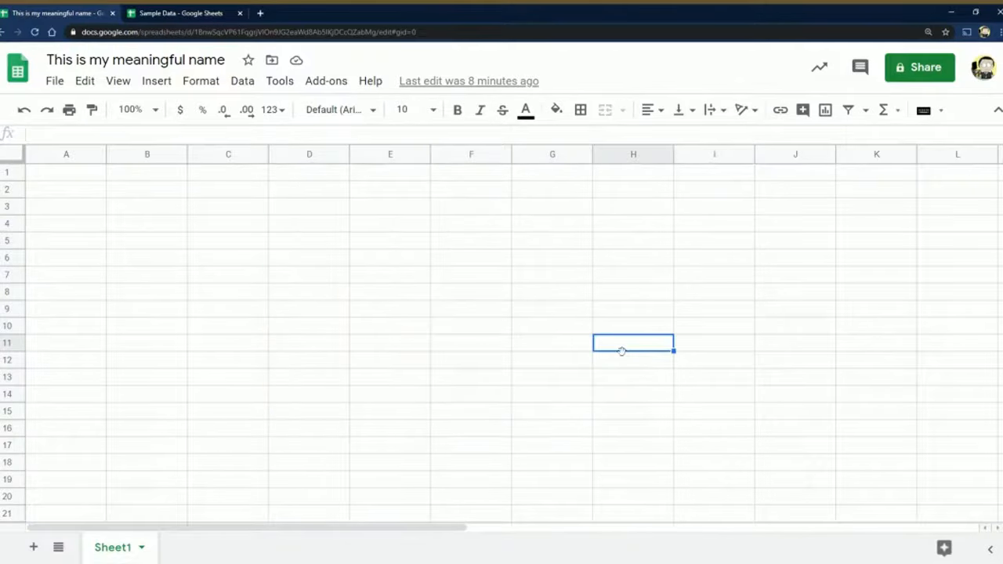
left_click(147, 154)
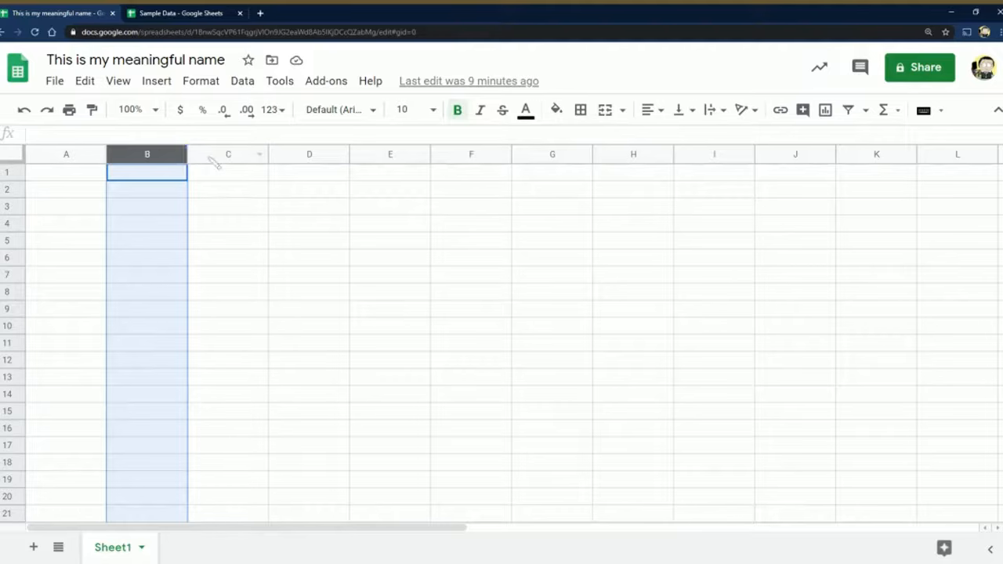
left_click(228, 153)
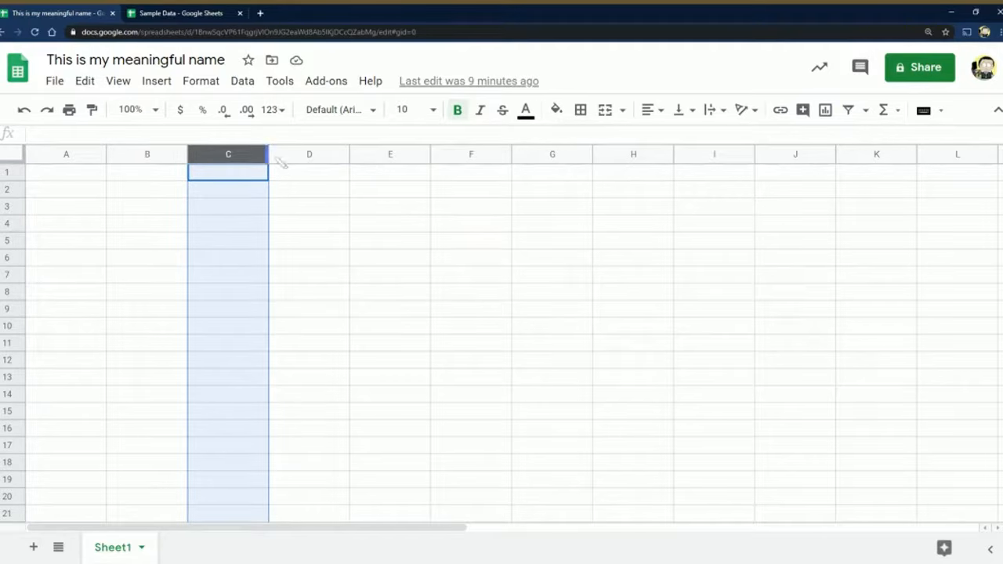
left_click_drag(268, 154, 380, 154)
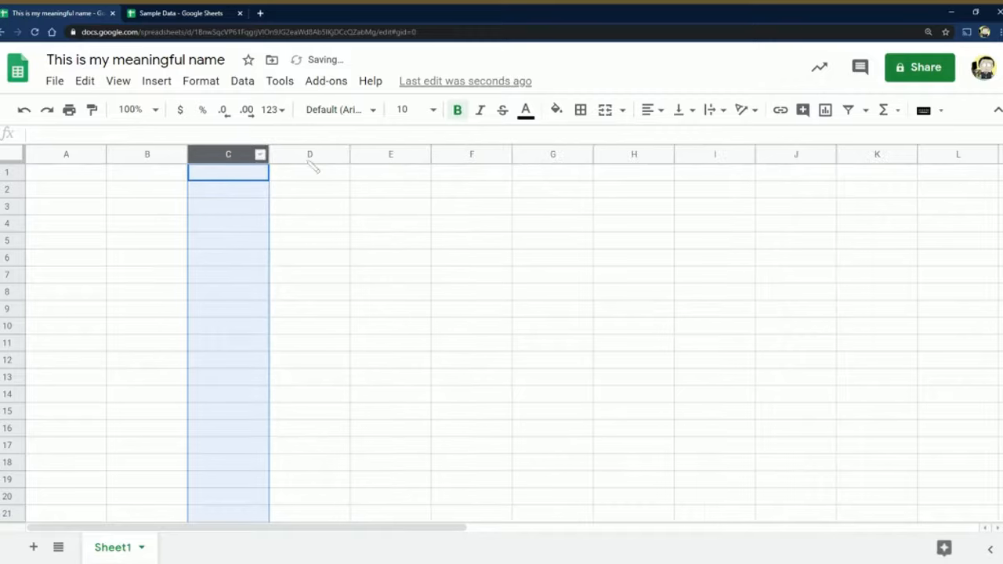
left_click(311, 154)
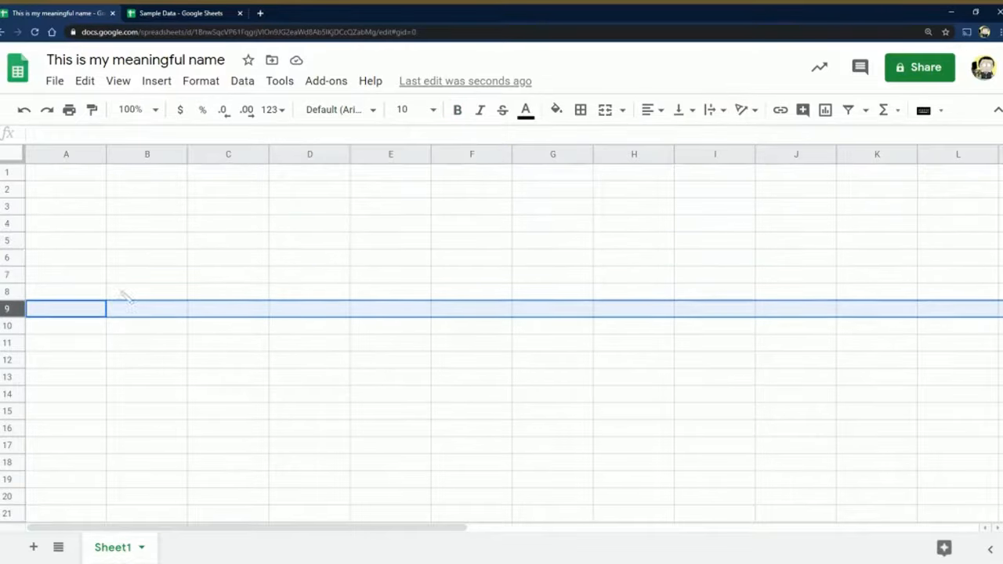
mouse_move(302, 263)
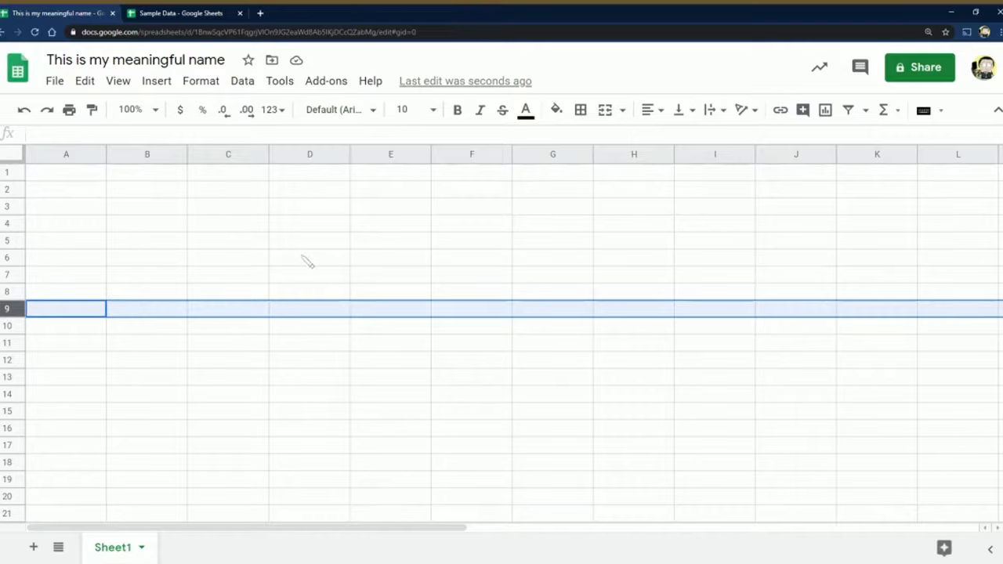
mouse_move(295, 252)
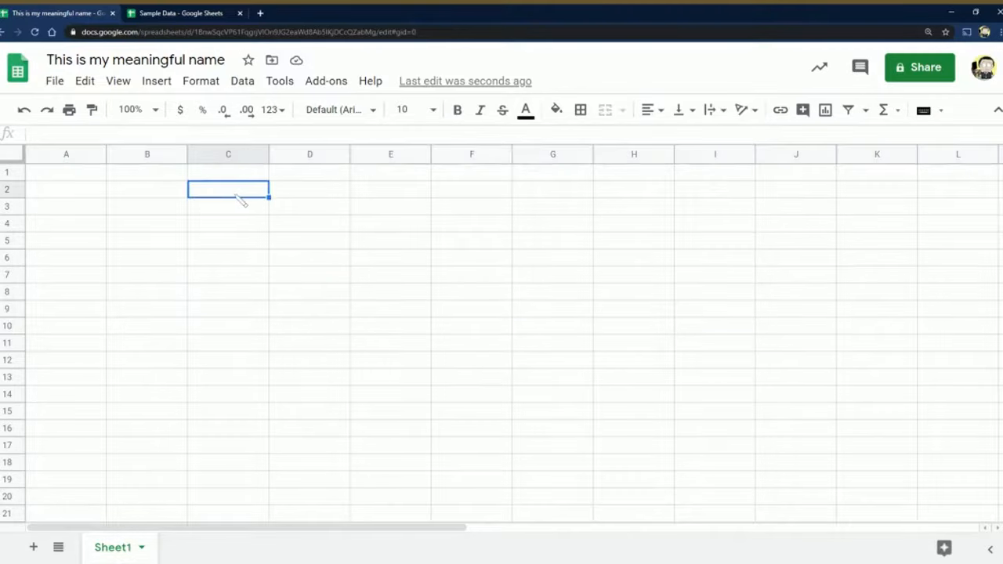
mouse_move(445, 235)
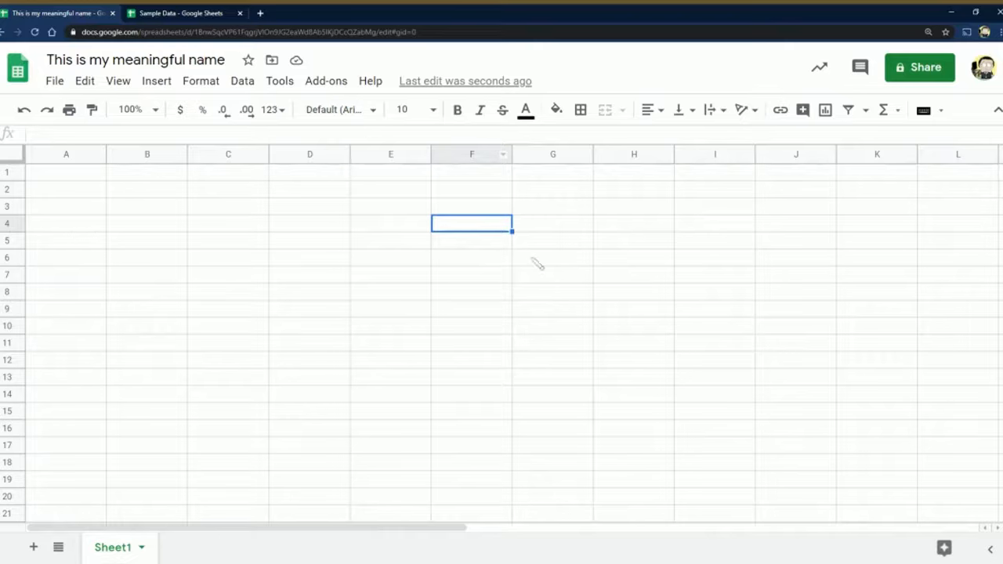
left_click(390, 239)
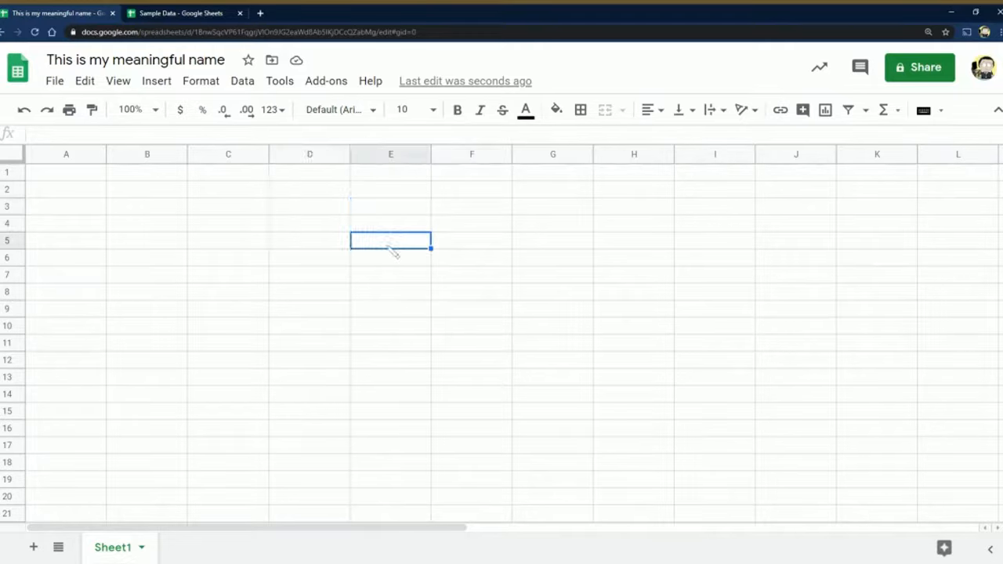
mouse_move(383, 253)
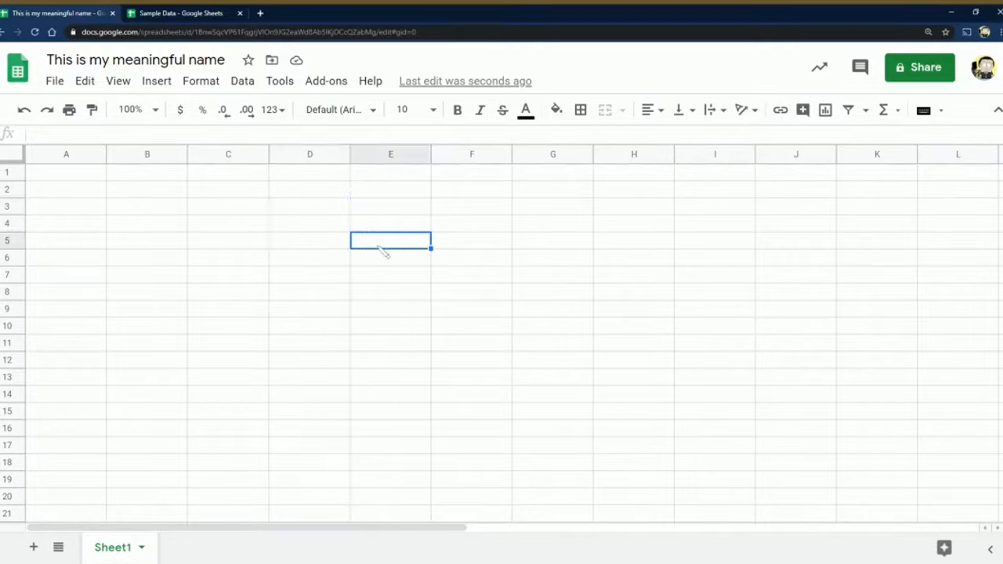
Enter 'This is some text' in C3 and the date 01/03/1978 in C4
left_click(229, 207)
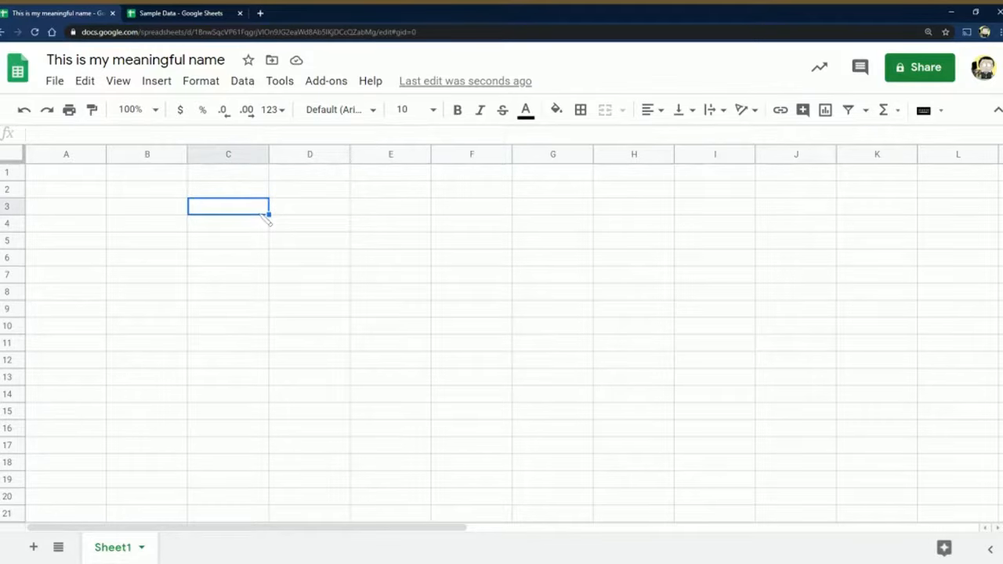
type("This is some text")
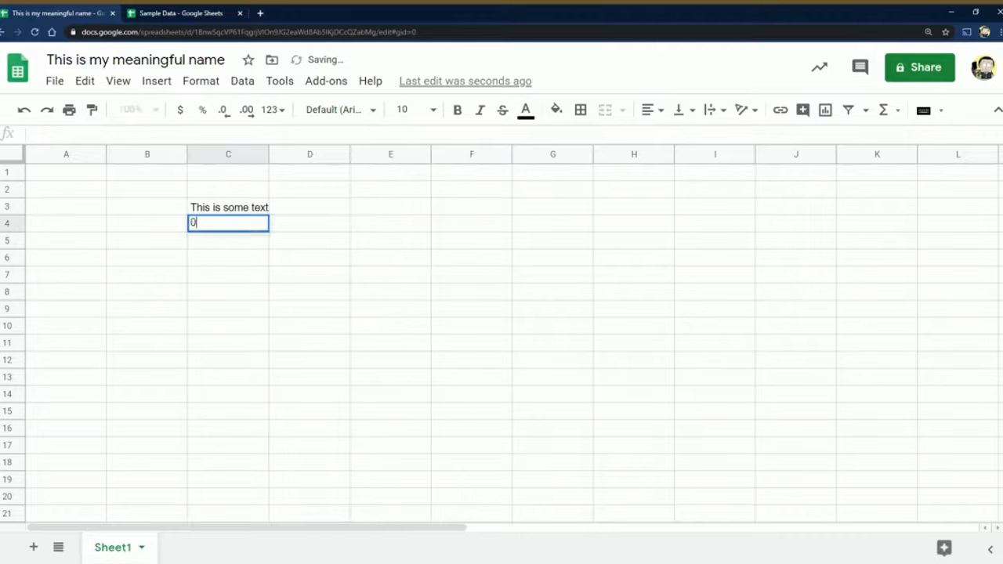
type("01/03/1978")
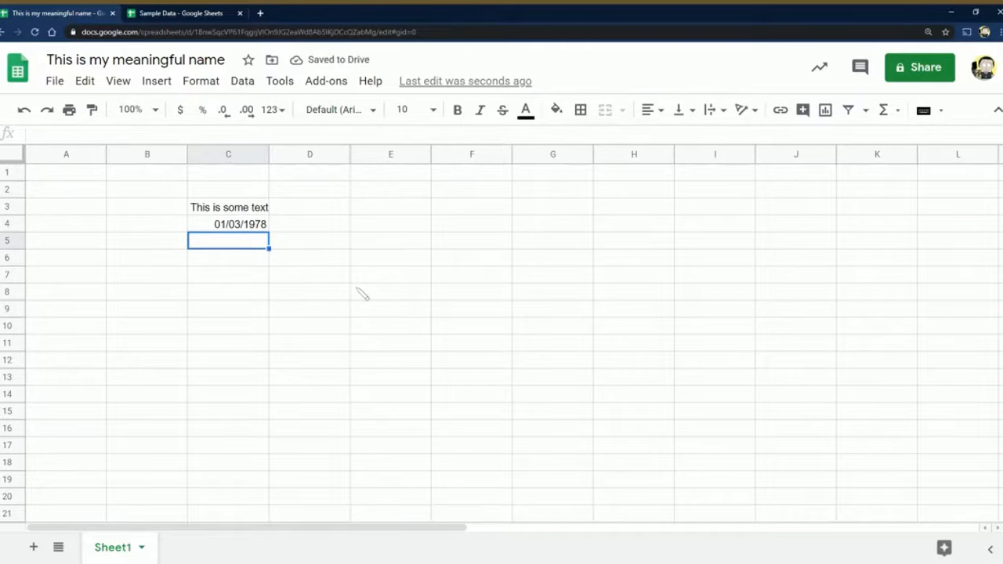
left_click(391, 257)
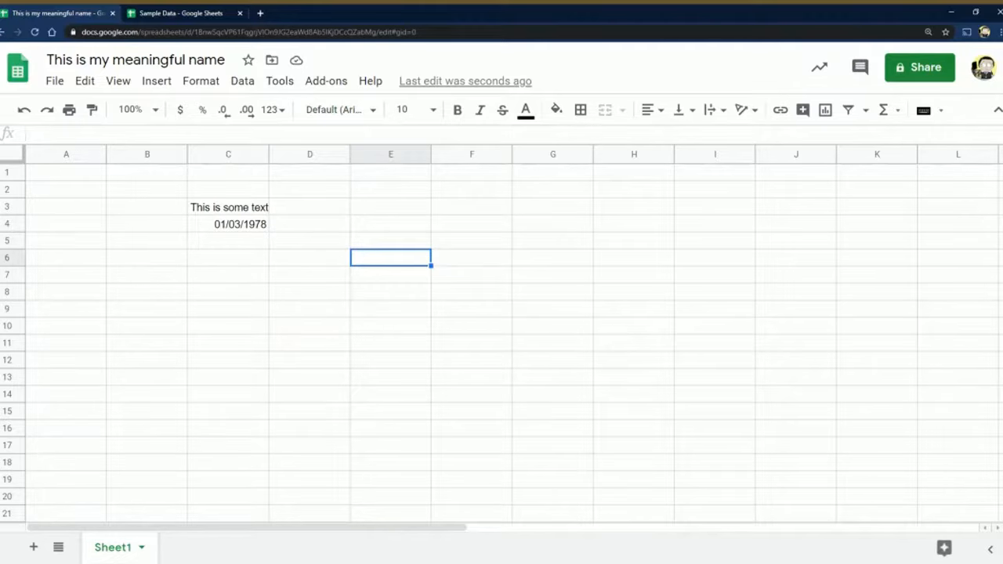
left_click(180, 12)
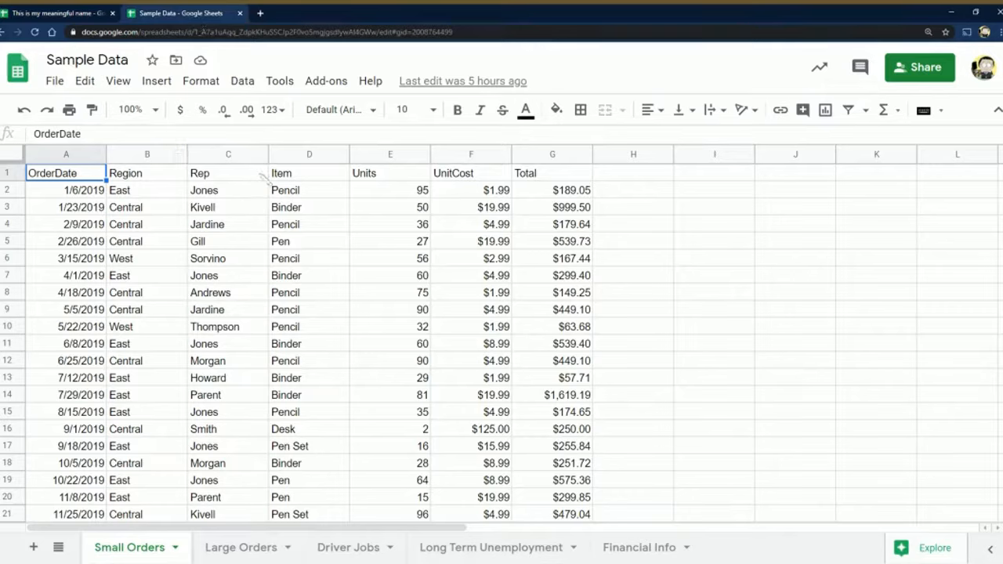
mouse_move(467, 395)
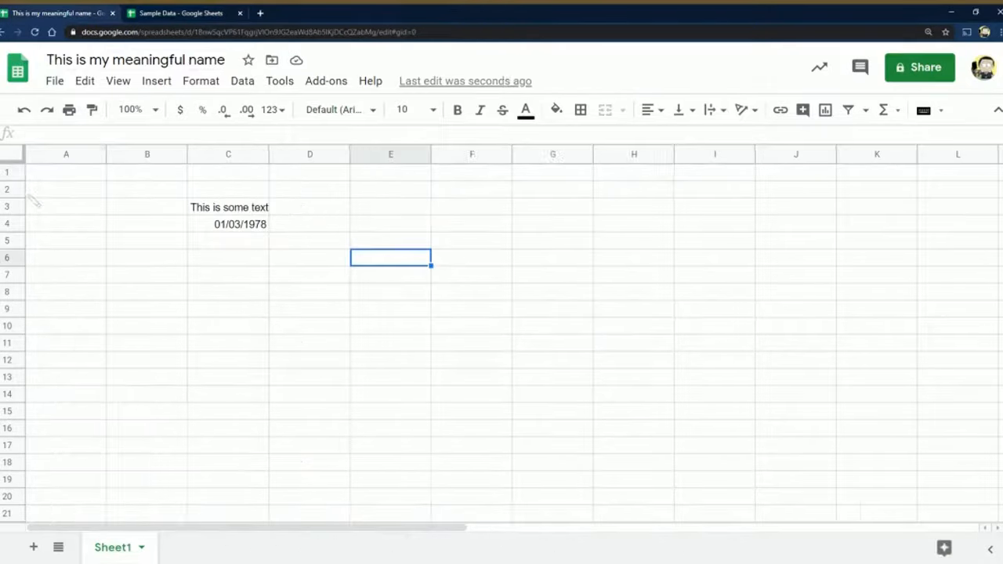
Return to the Sample Data spreadsheet on its Small Orders sheet
left_click(182, 12)
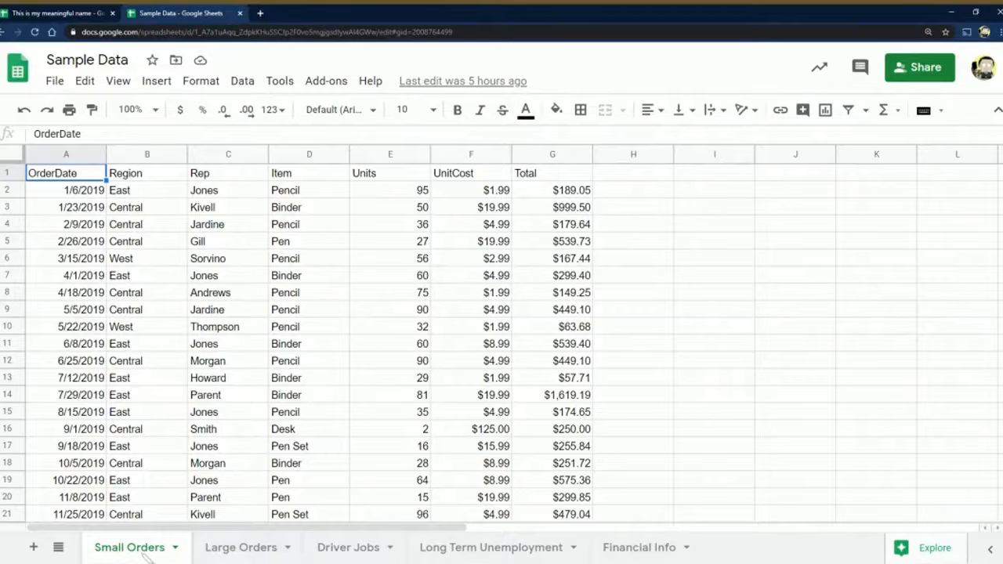
Explore the sheet tab rename and options menu, ending on the Large Orders sheet
double_click(130, 547)
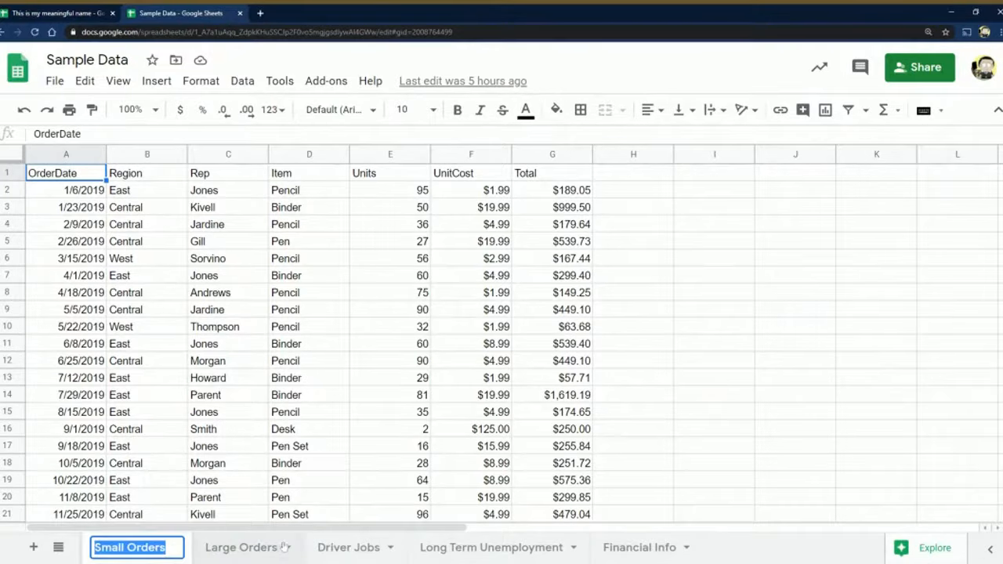
right_click(242, 548)
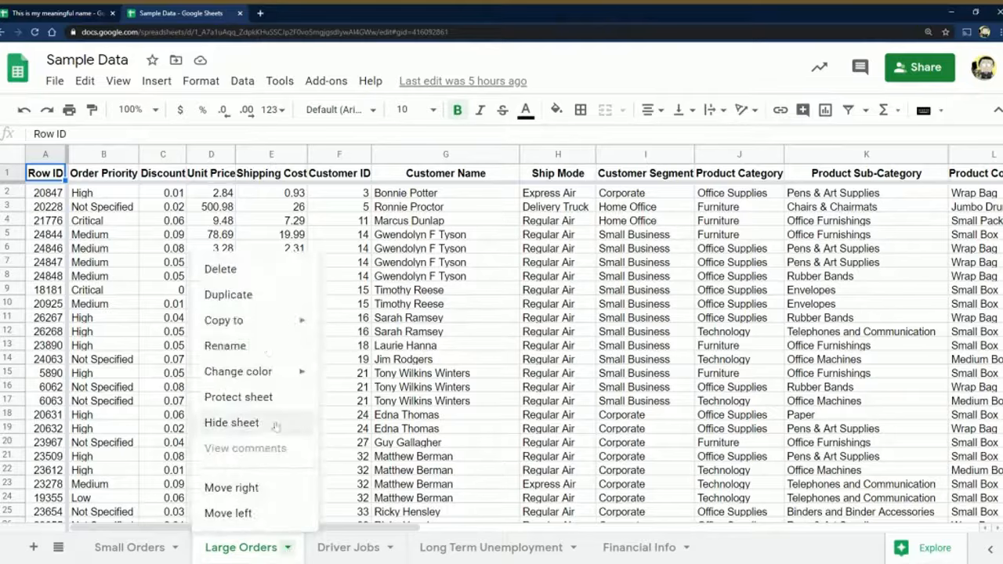
mouse_move(229, 295)
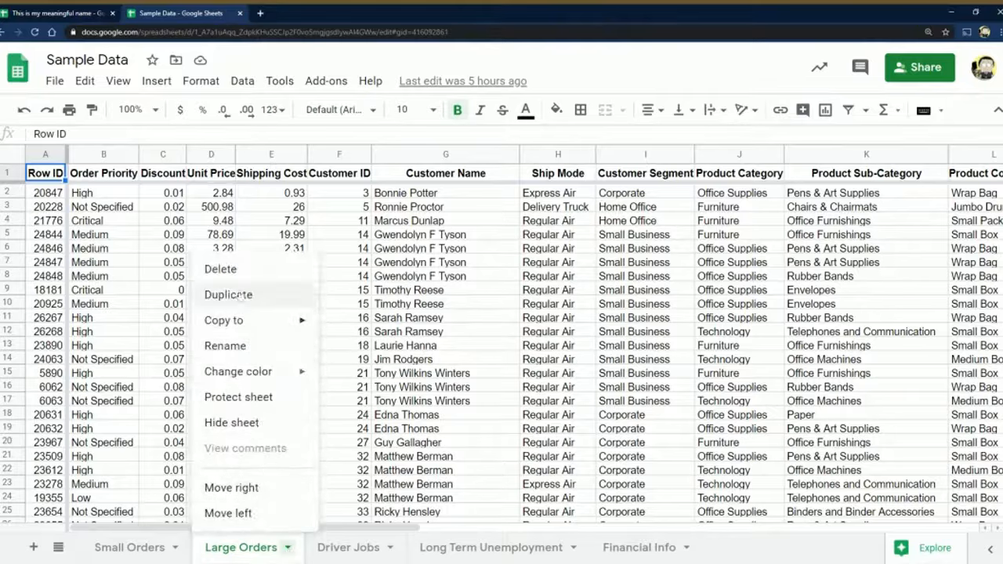
left_click(223, 320)
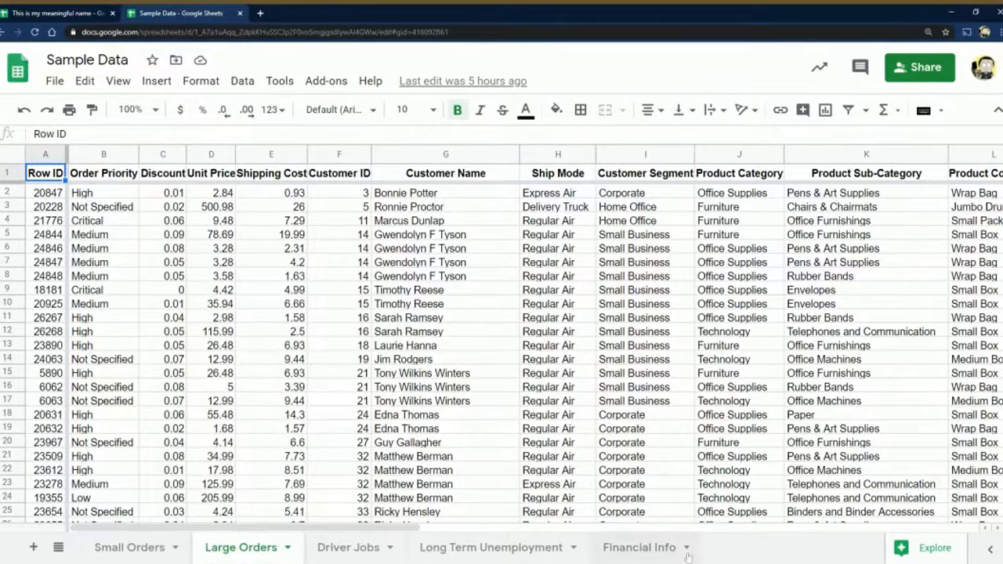
mouse_move(33, 547)
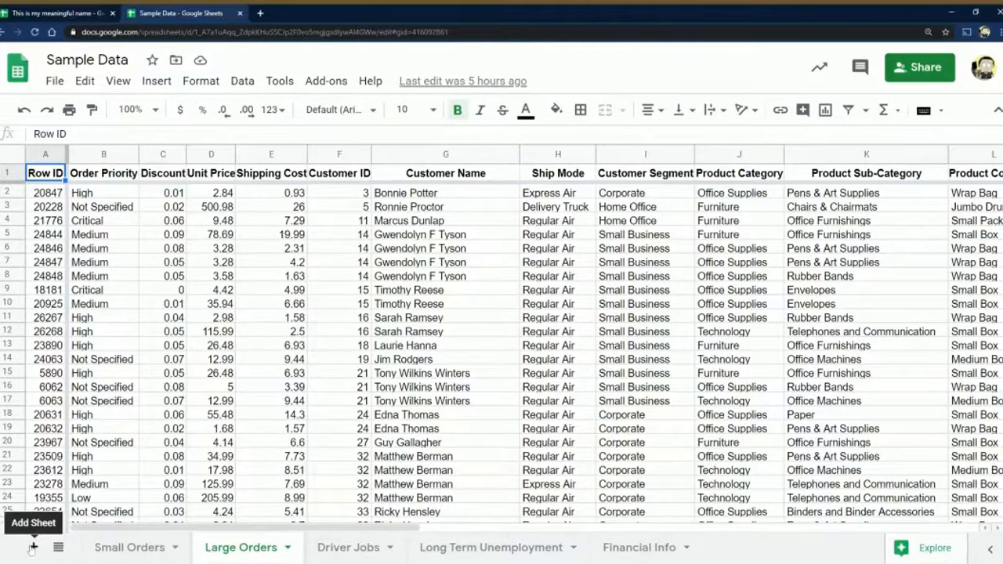
View the Long Term Unemployment sheet, then return to the Driver Jobs sheet
left_click(345, 547)
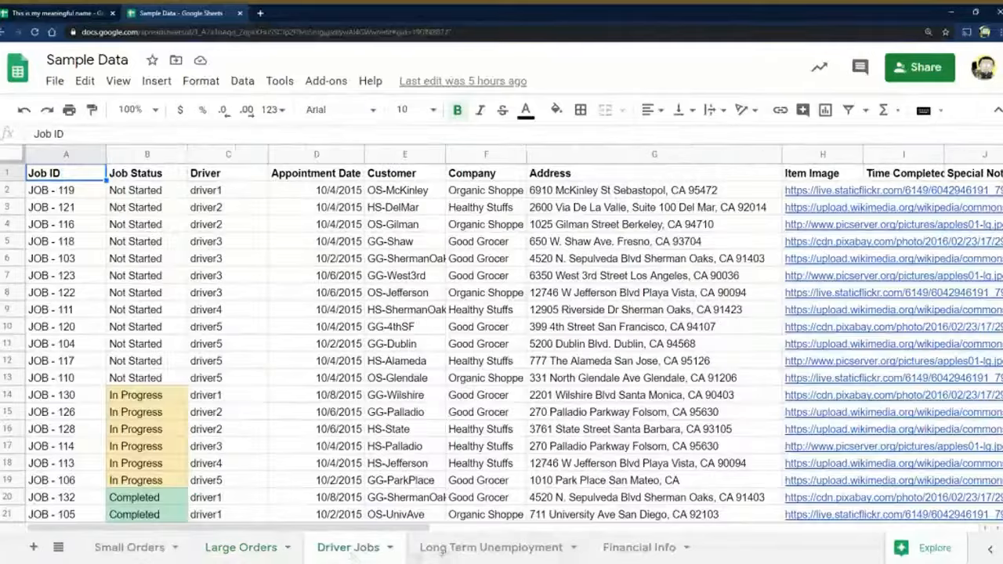
left_click(496, 548)
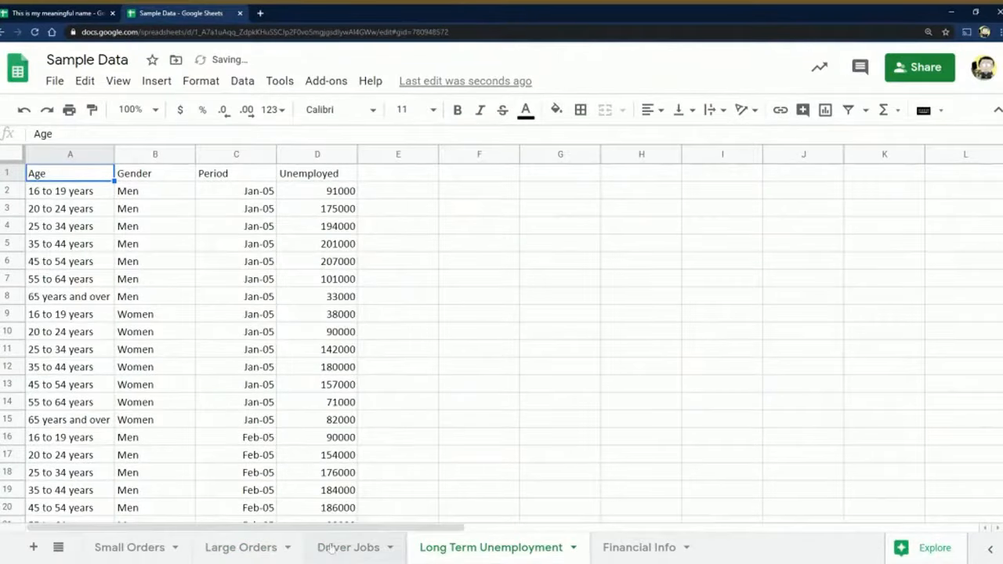
left_click(342, 547)
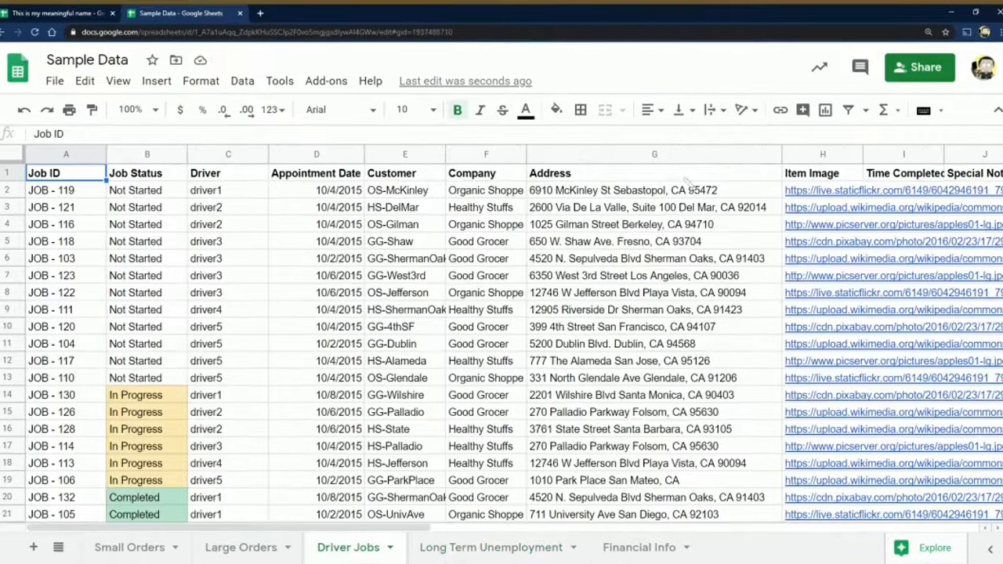
left_click(822, 172)
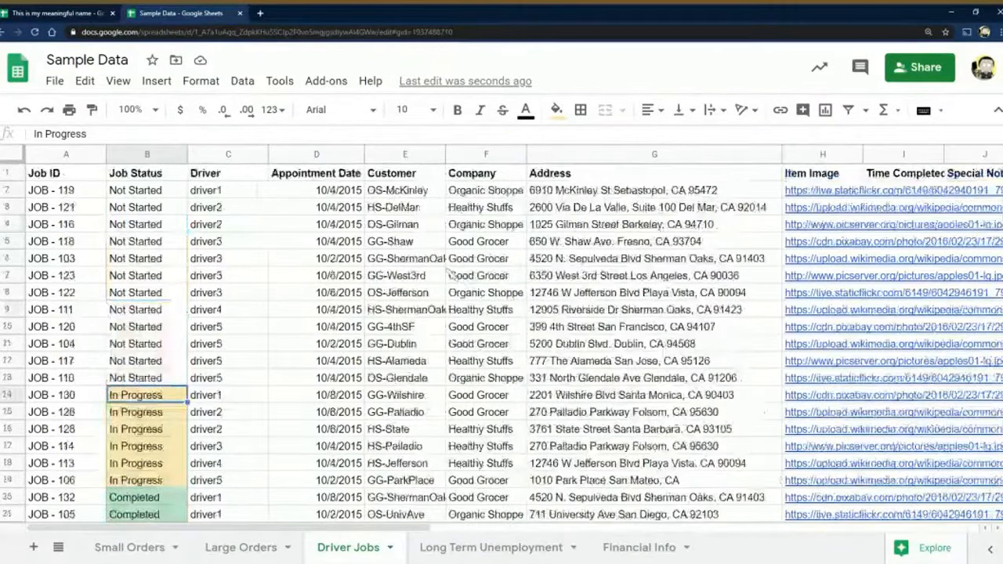
left_click(228, 207)
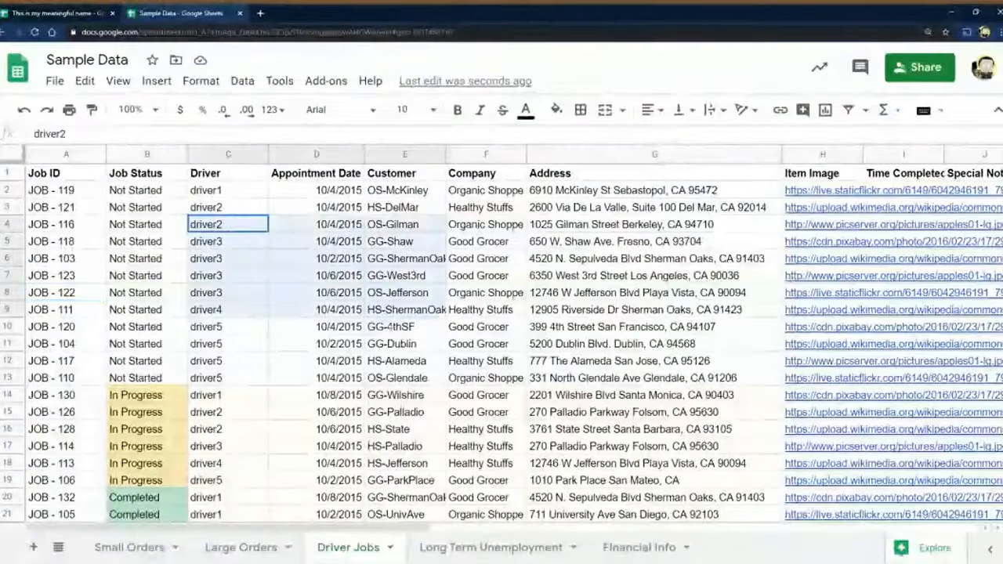
left_click(651, 395)
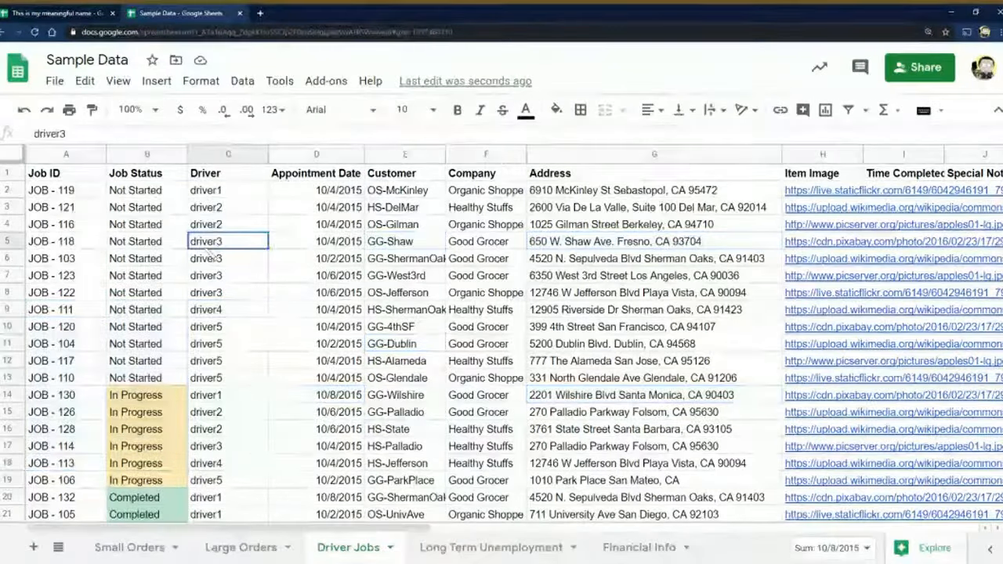
Format the GG-ShermanOaks cell E6 in Dancing Script at size 24
left_click(404, 257)
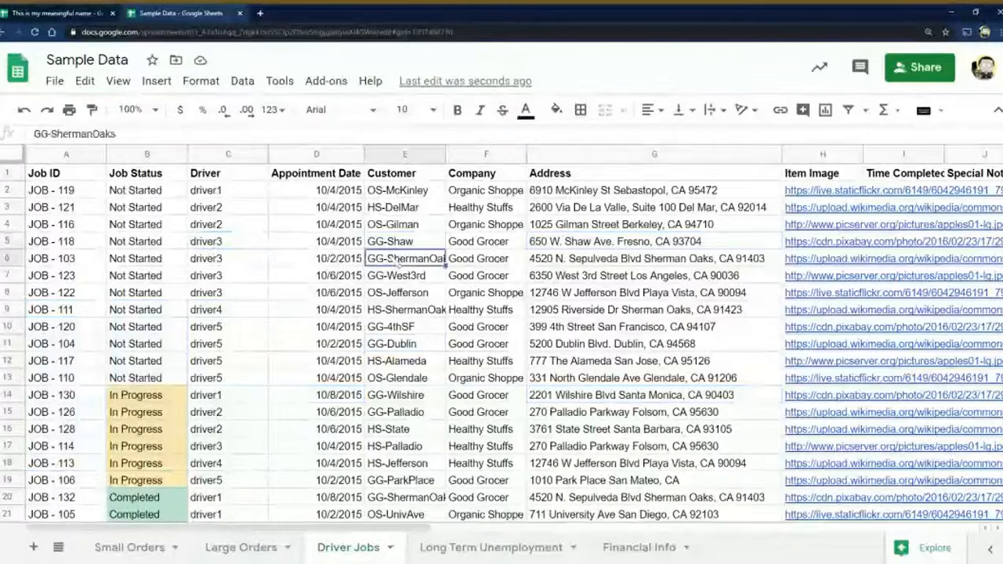
left_click(337, 110)
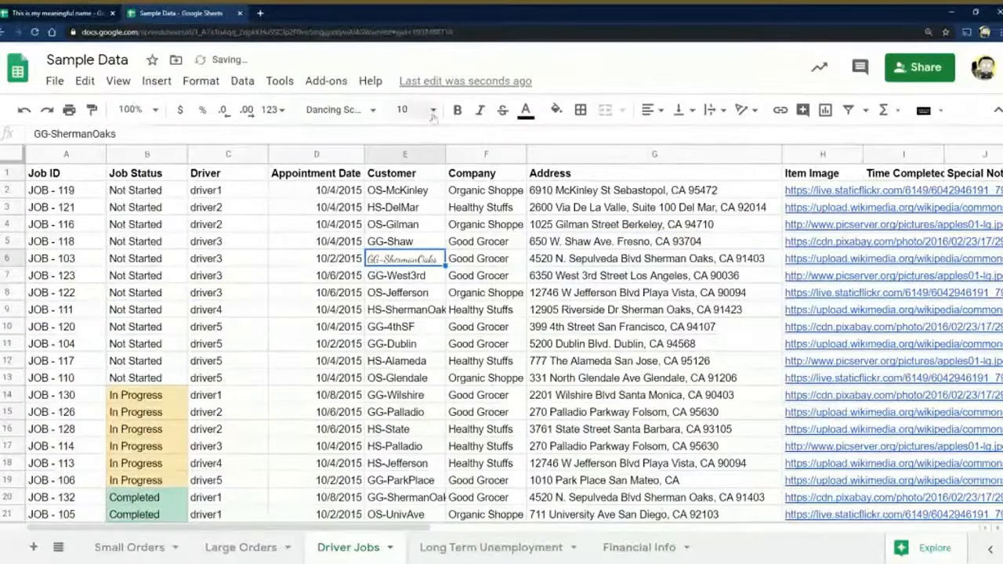
left_click(433, 110)
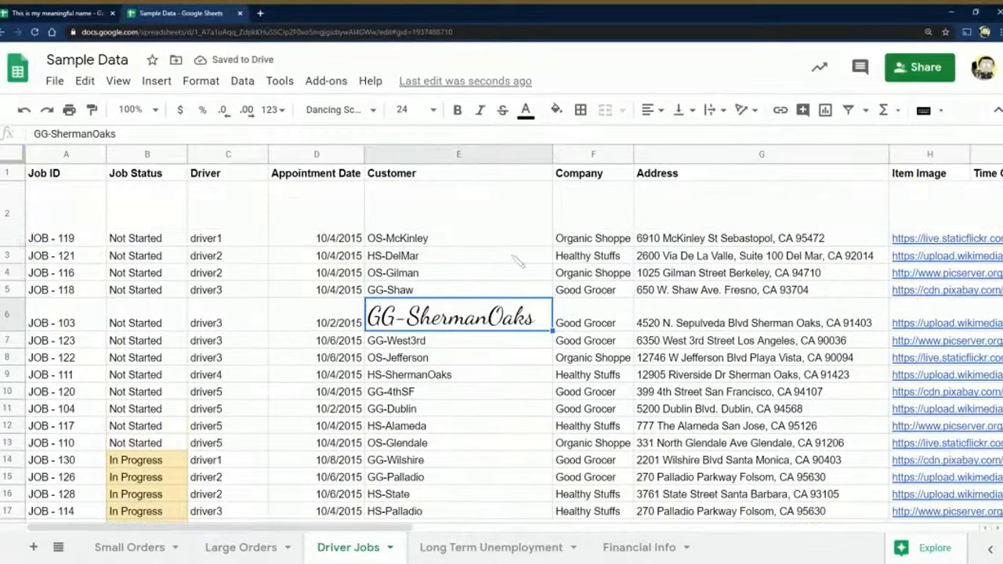
mouse_move(624, 492)
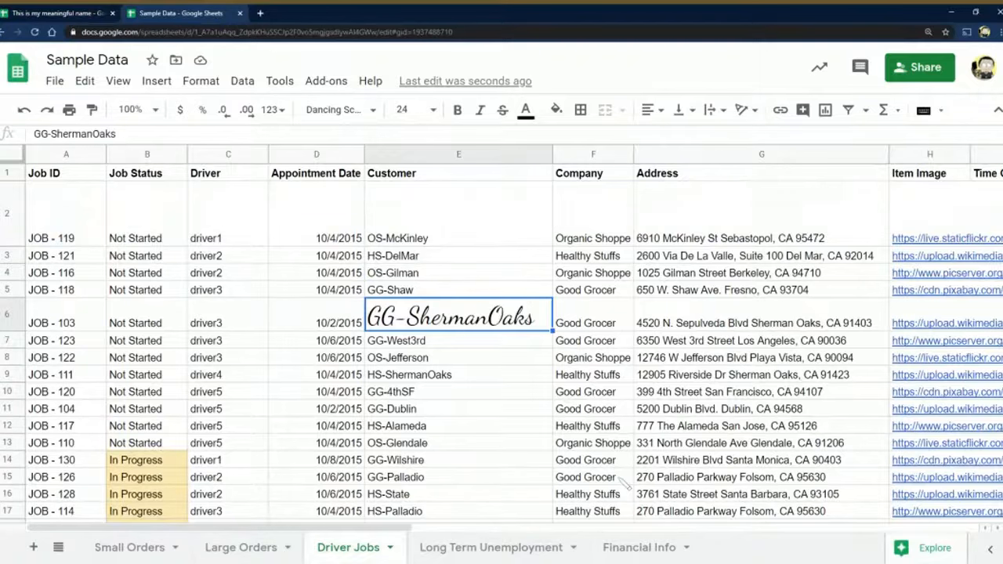
left_click(637, 547)
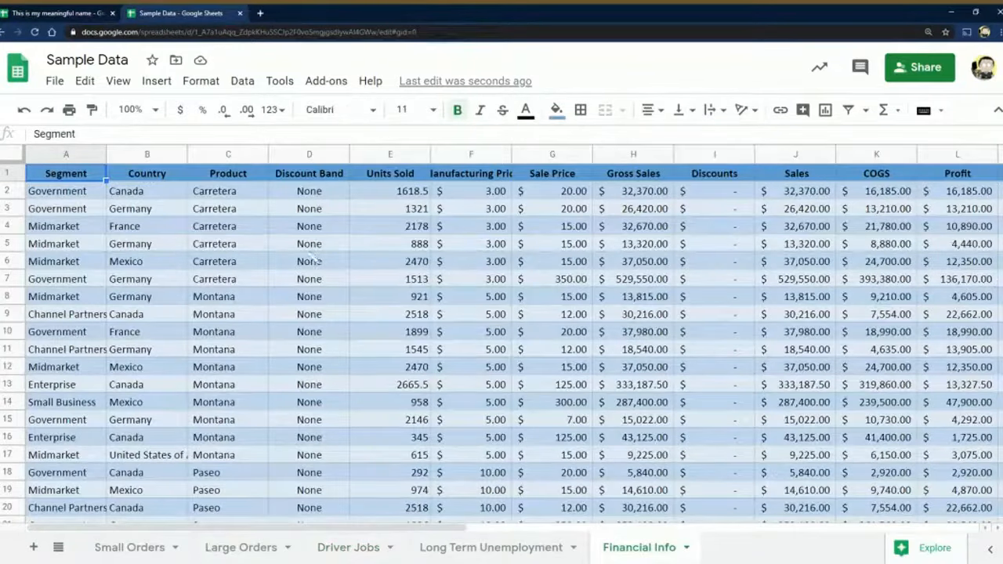
left_click(390, 244)
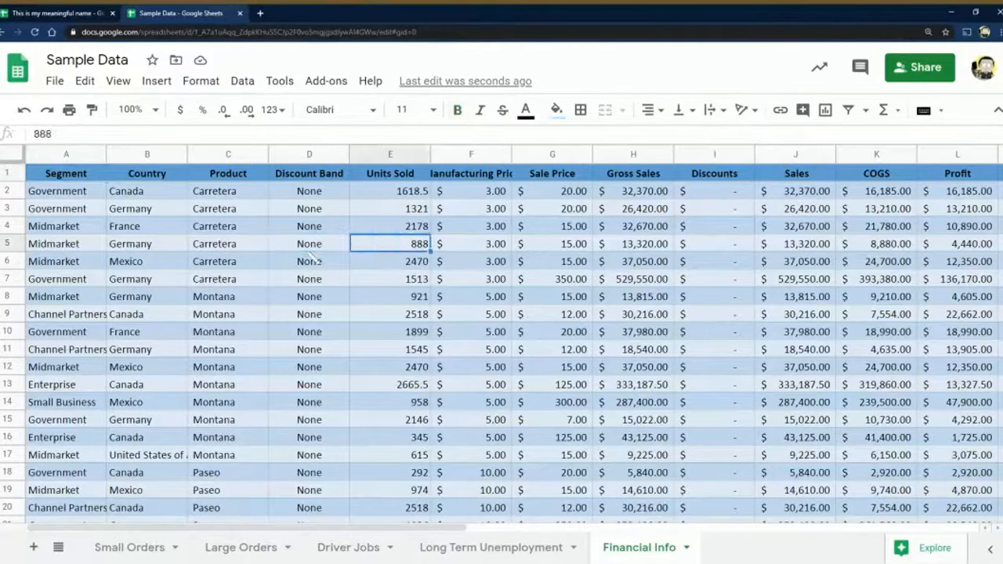
scroll("right", 3)
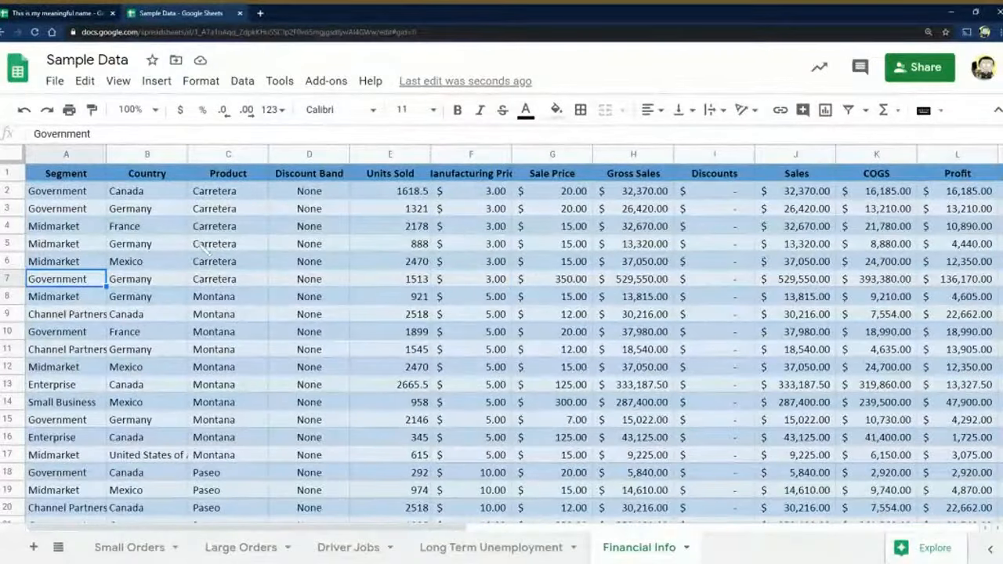
left_click(63, 12)
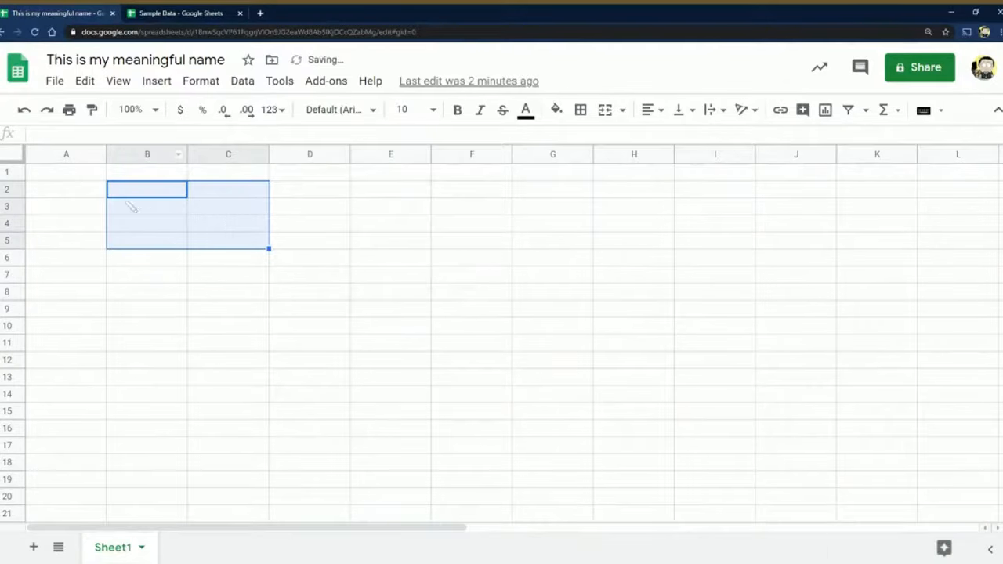
Apply outer borders to B2:C5 and F4:H12, ruling off row F4:H4
left_click(584, 110)
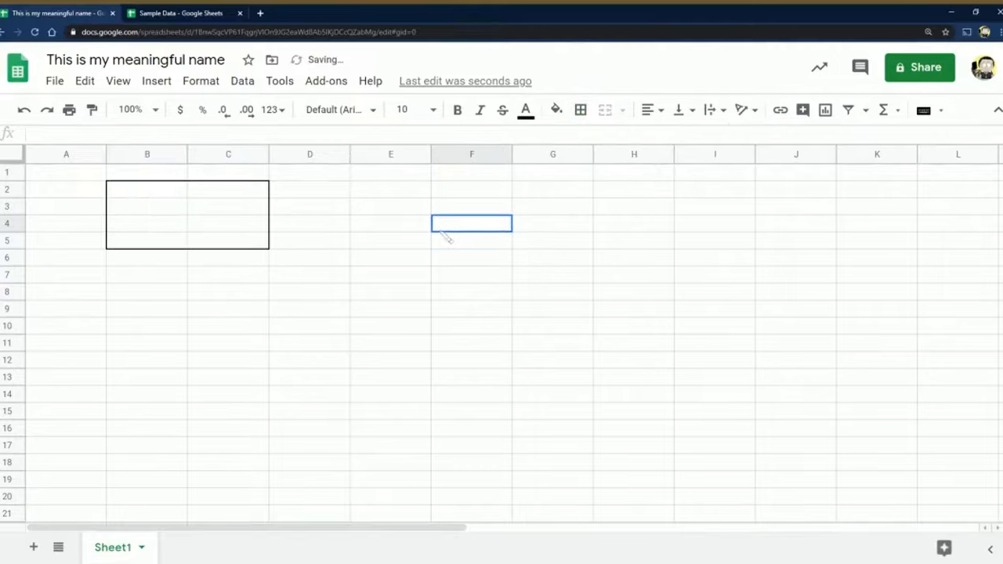
left_click_drag(470, 223, 674, 367)
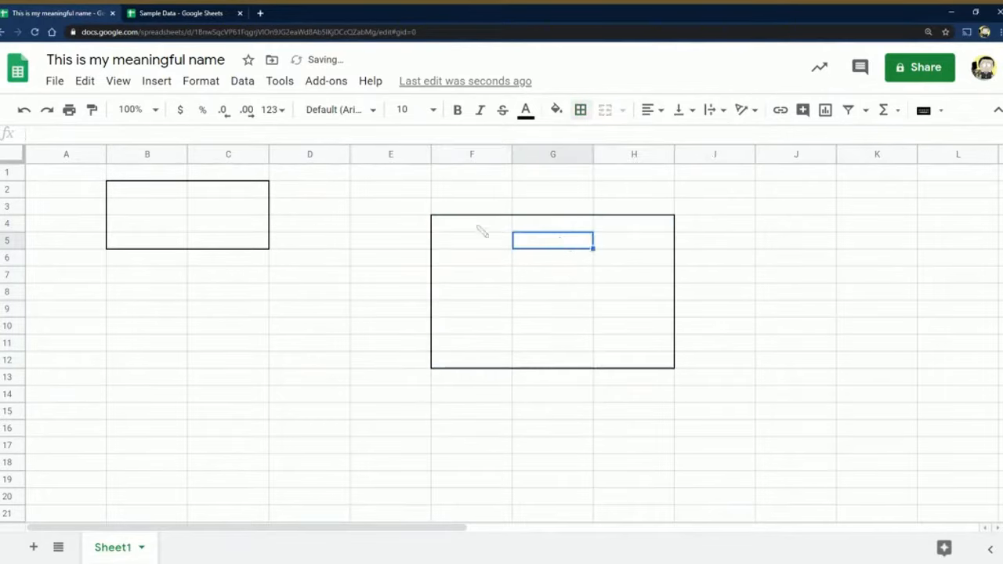
left_click(580, 110)
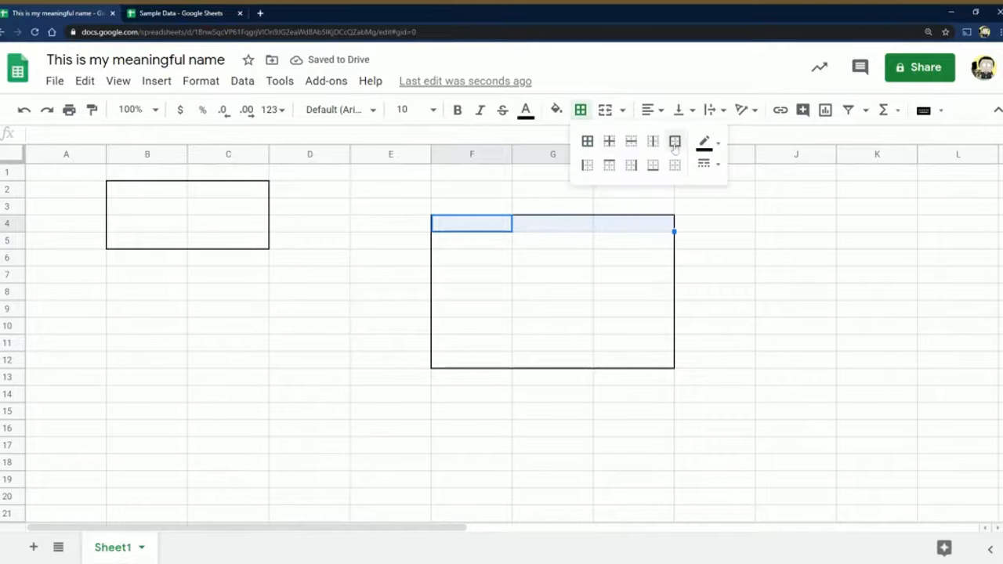
left_click(674, 141)
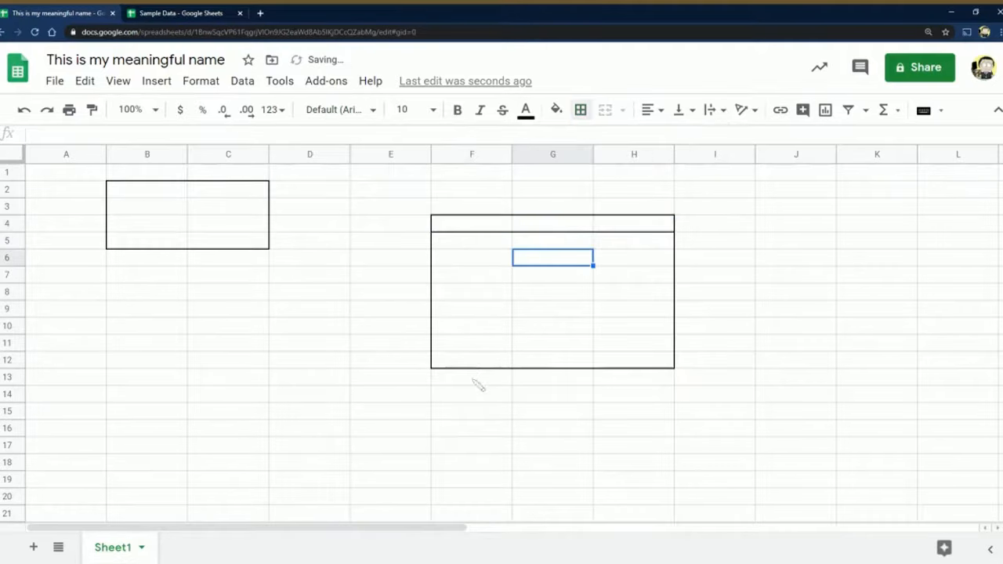
mouse_move(473, 392)
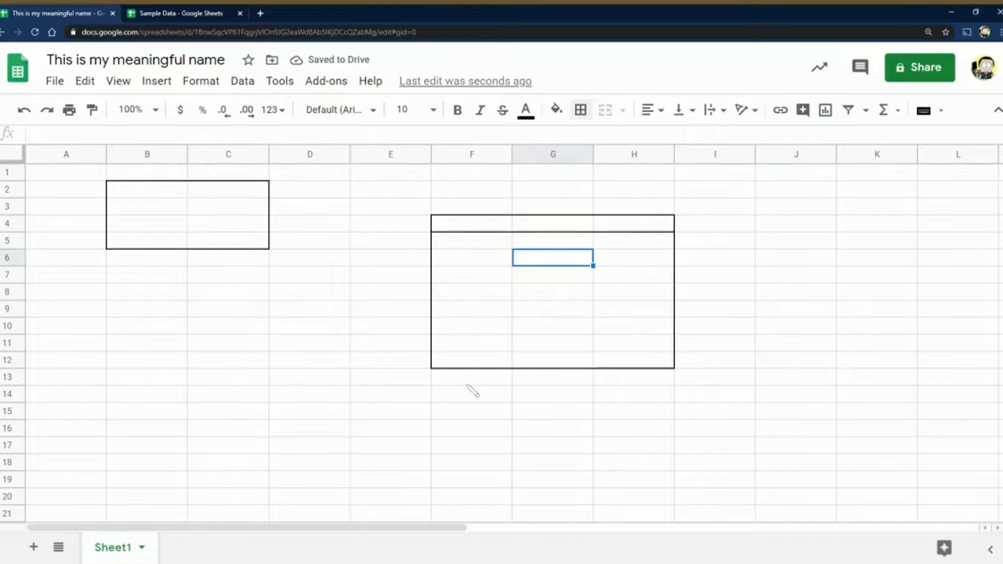
mouse_move(312, 317)
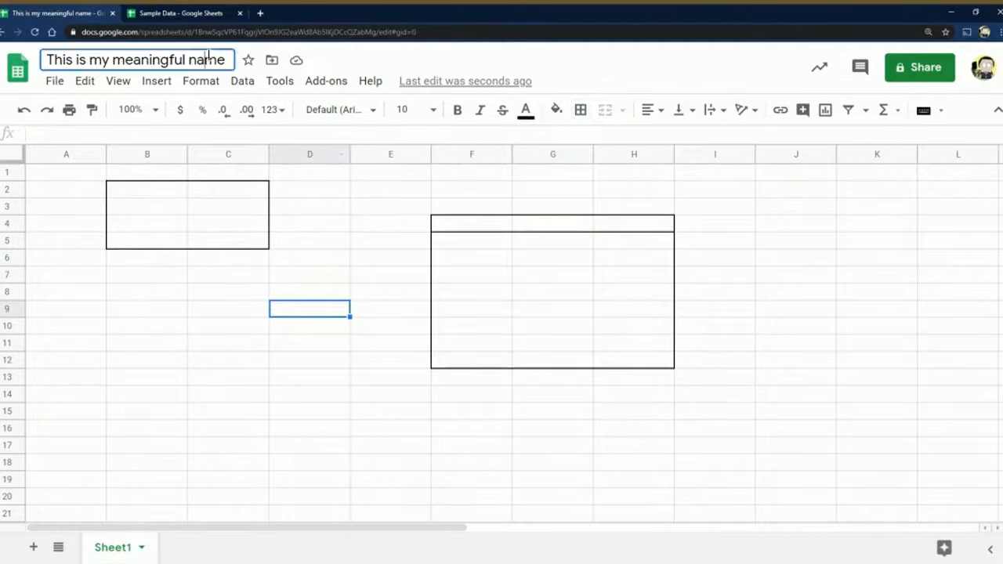
Rename the spreadsheet 'Practice Spreadsheet' and add Sheet2 and Sheet3
left_click(132, 59)
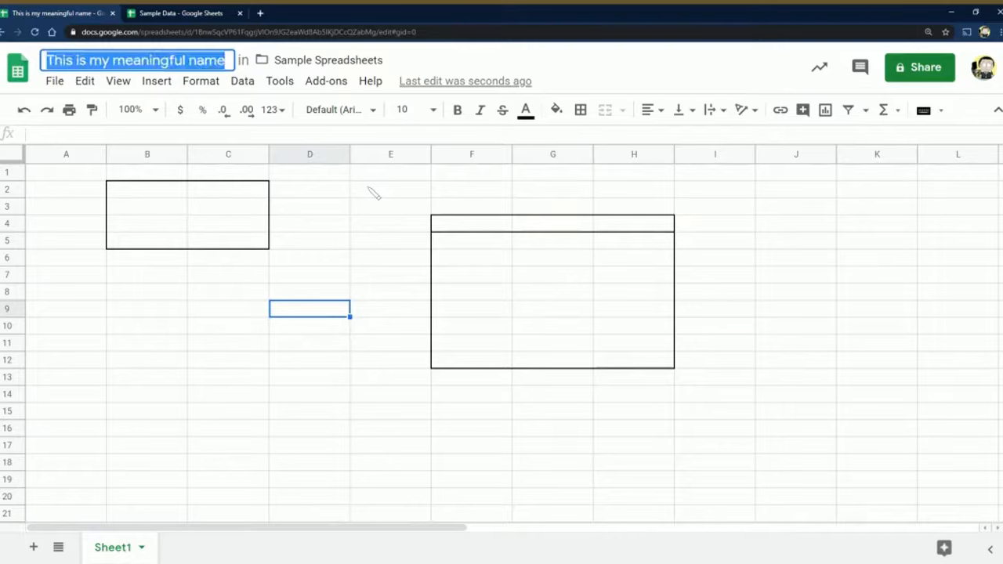
type("Practice Spreadsheet")
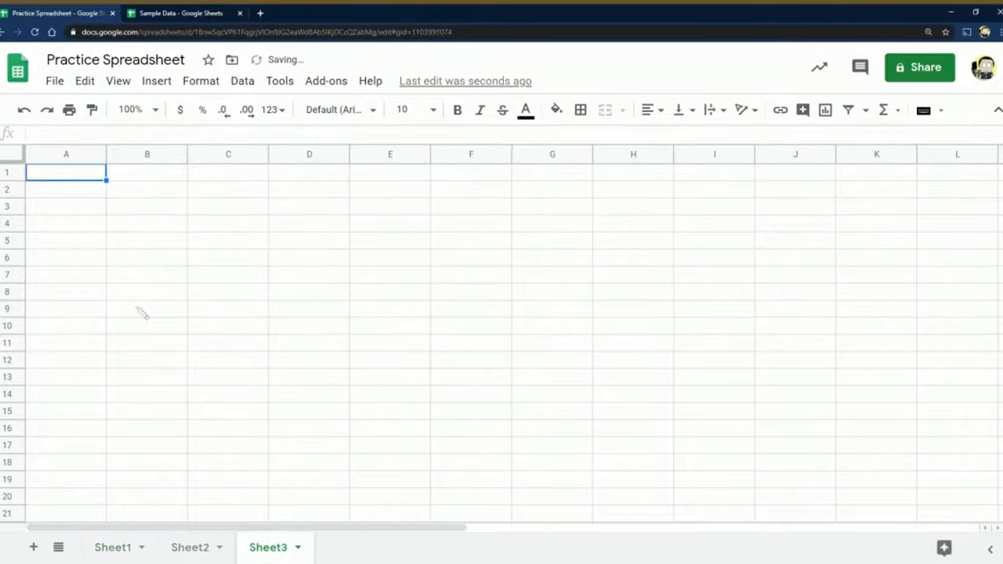
left_click(147, 239)
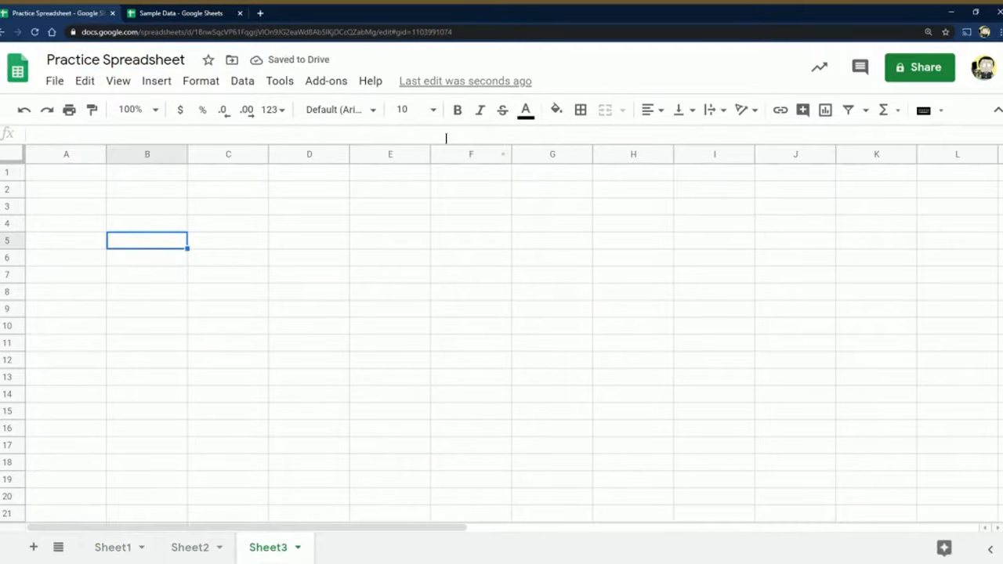
mouse_move(351, 192)
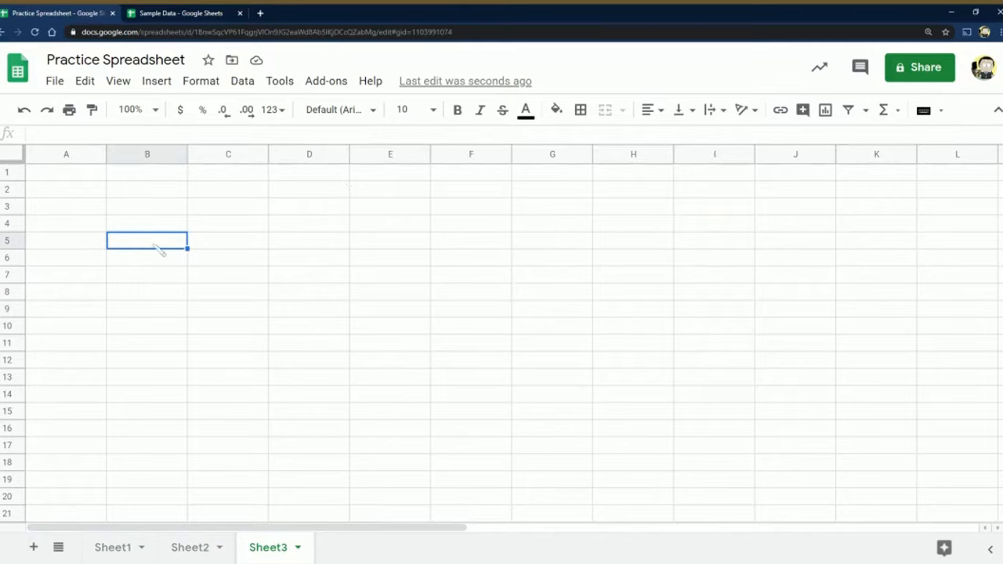
mouse_move(160, 251)
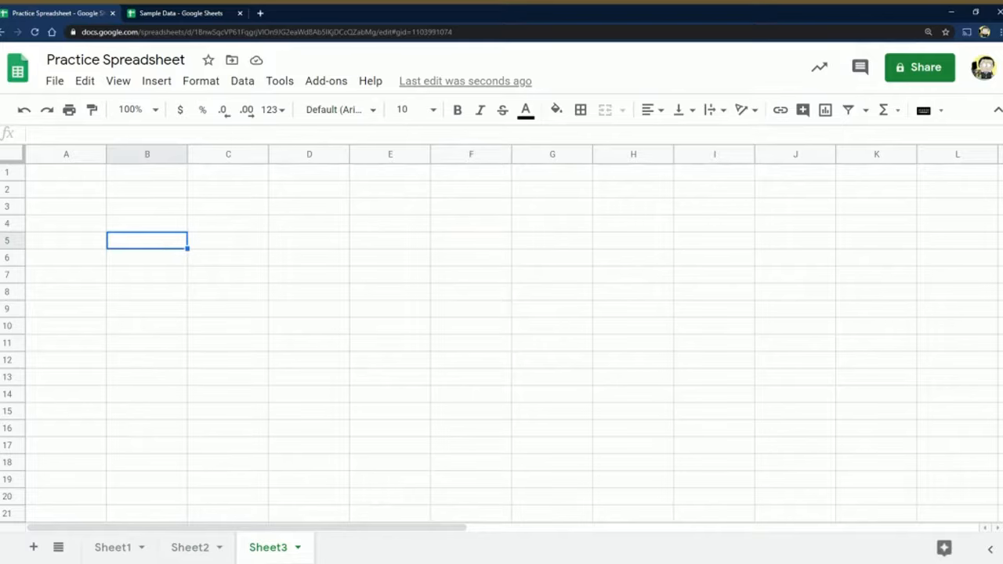